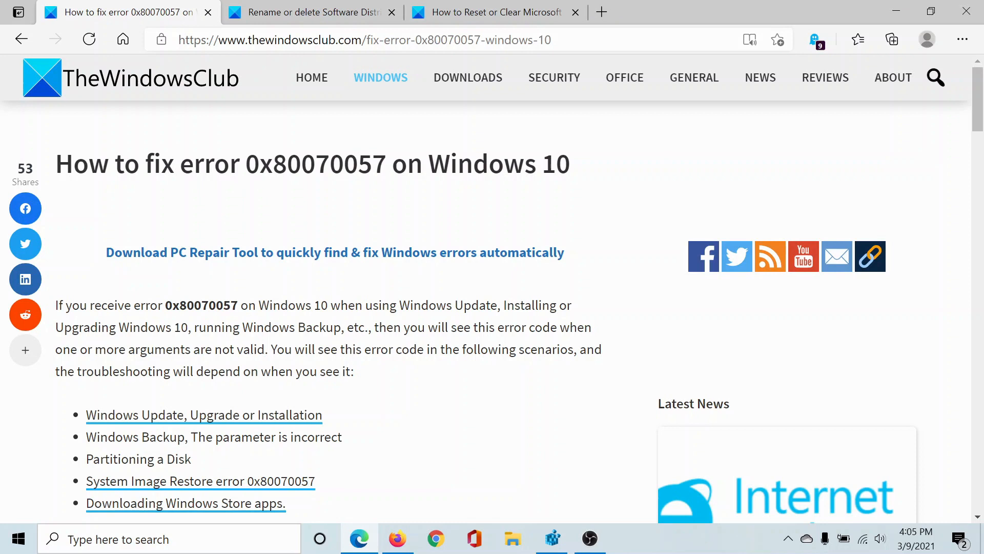
mouse_move(391, 247)
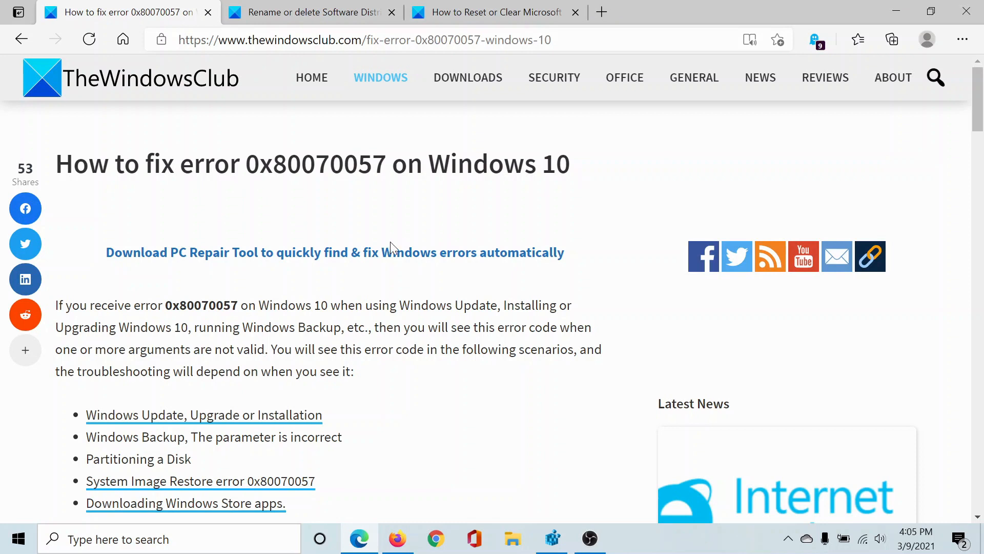
mouse_move(391, 252)
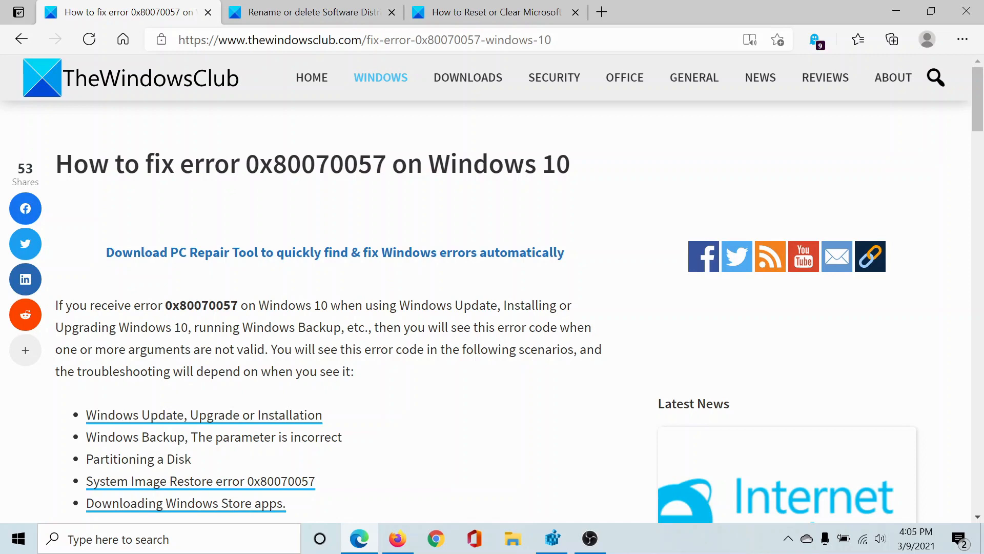
Step: Scroll the article down to fix 1, Run System File Checker
scroll("down", 3)
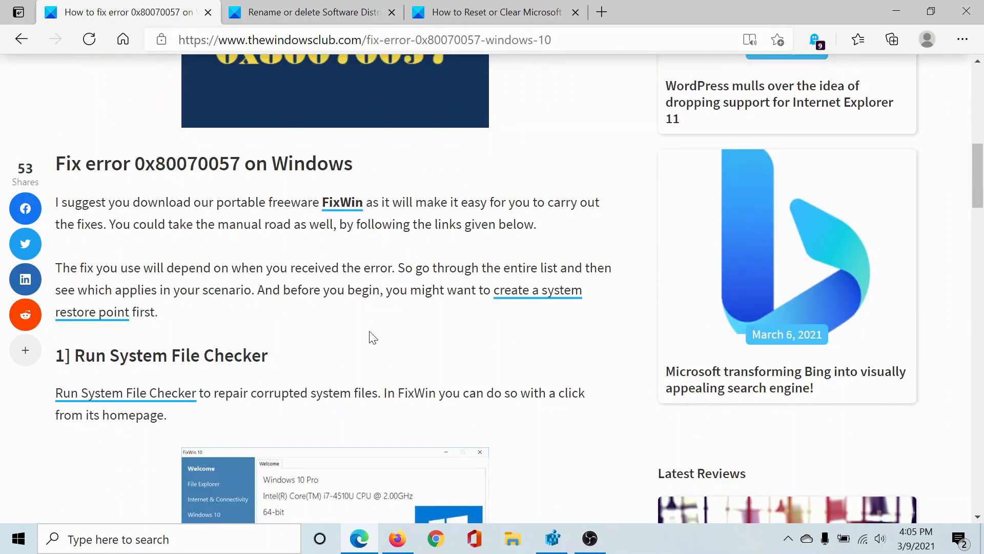
scroll("down", 3)
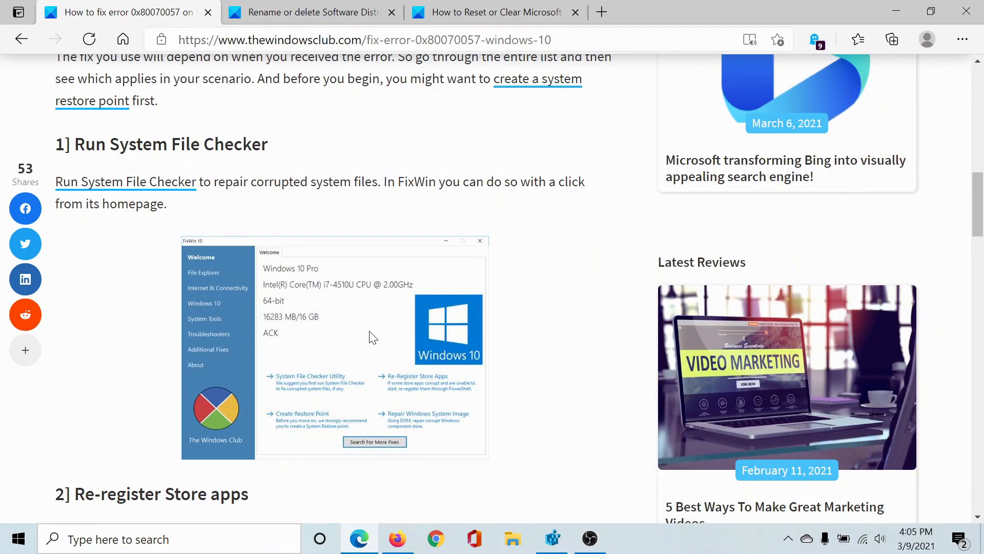
mouse_move(283, 149)
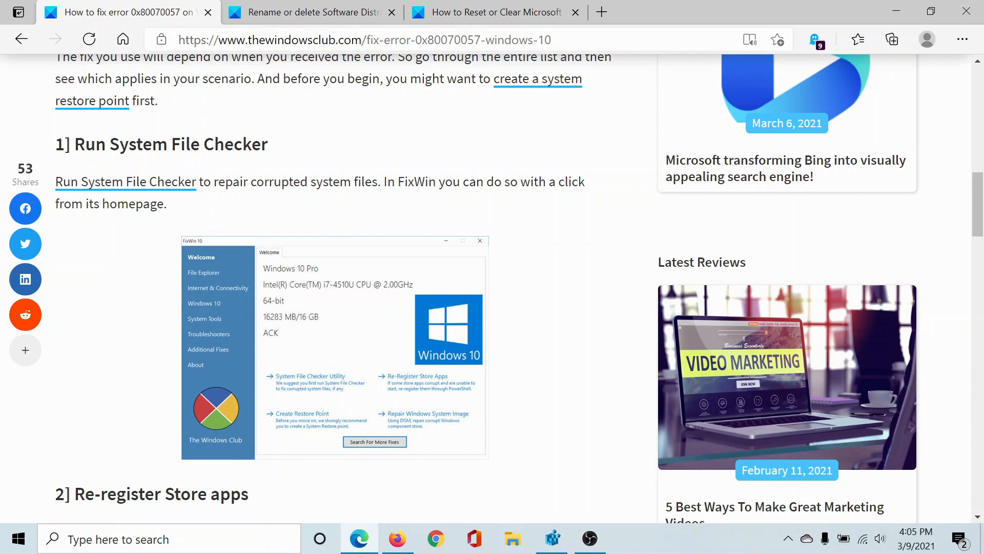
mouse_move(286, 361)
type("cm")
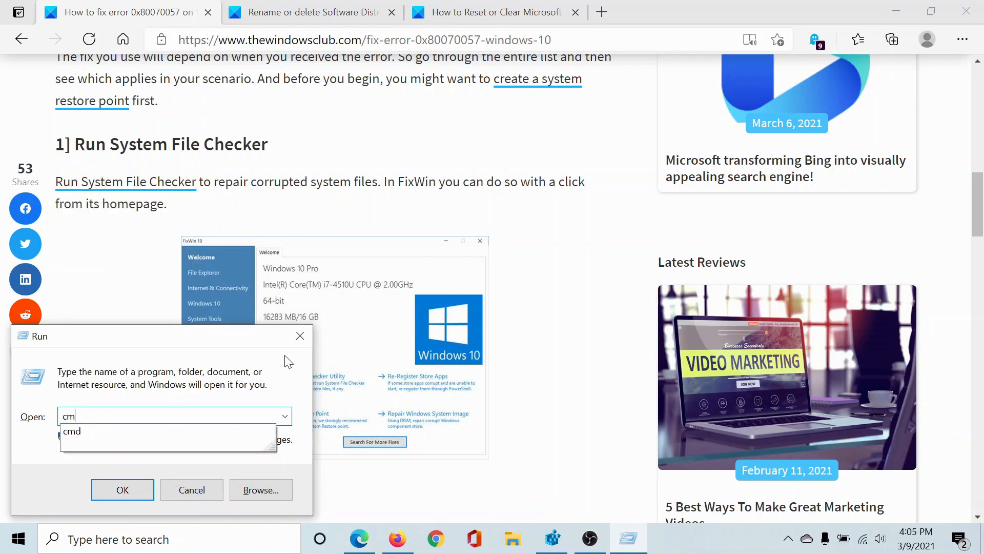
Step: Launch an administrator cmd.exe from Run and enter sfc /scannow
left_click(122, 490)
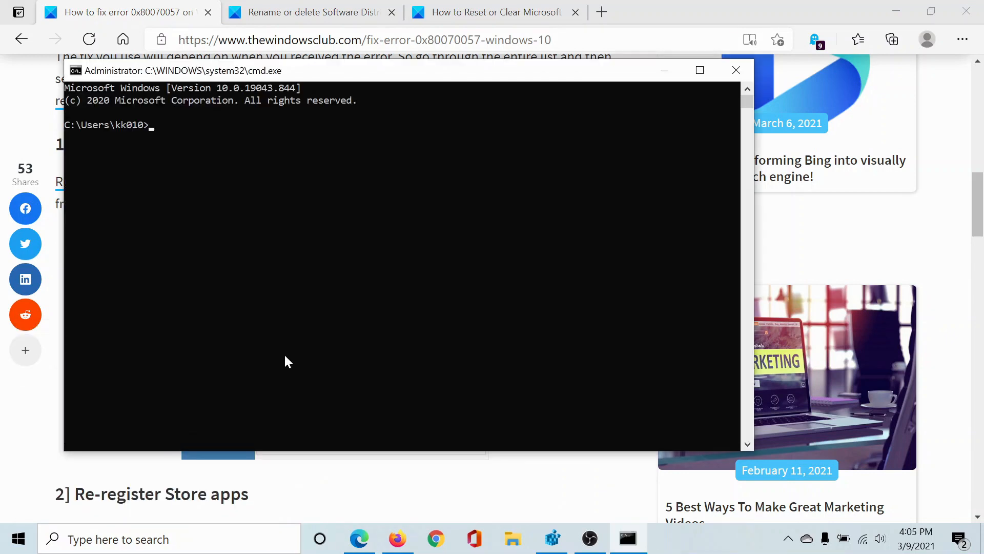
type("sfc /")
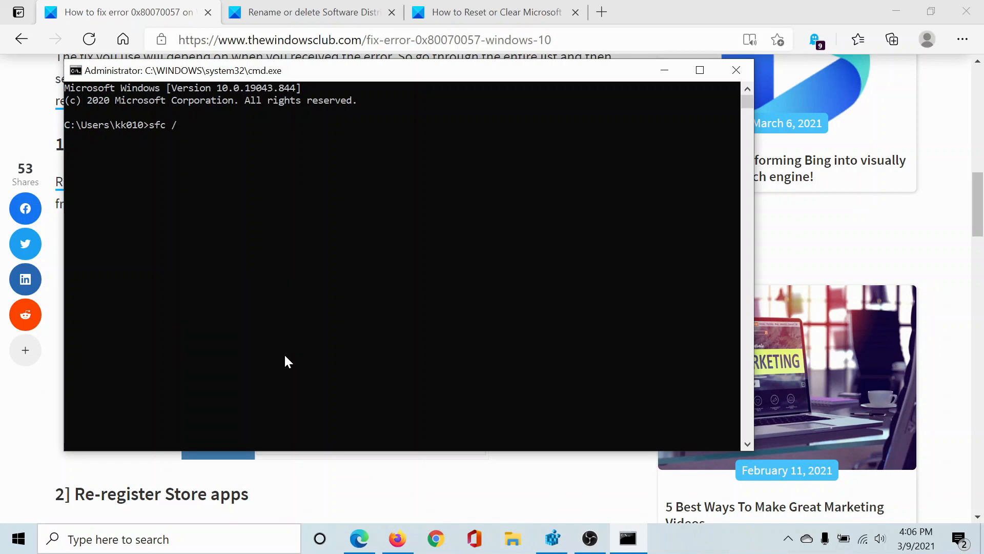
type("scanno")
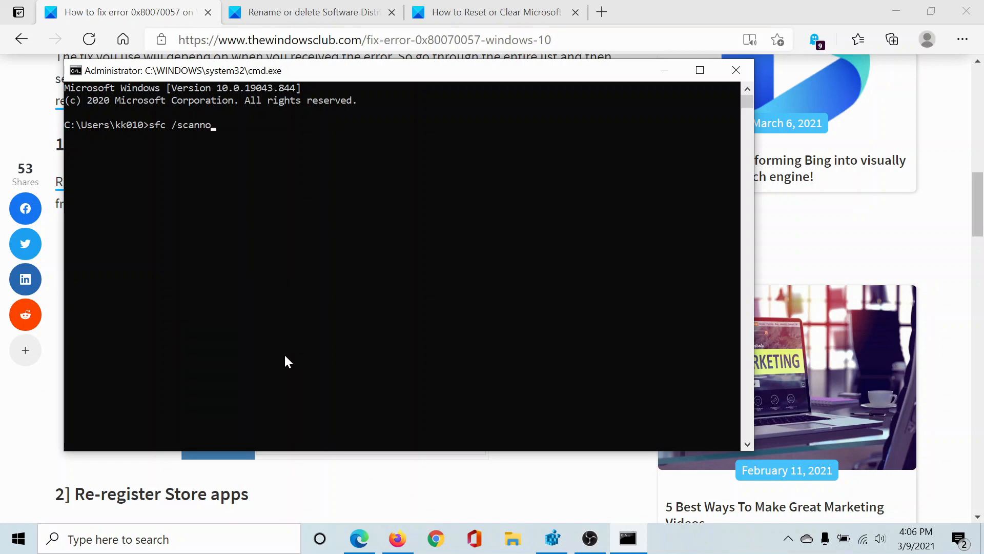
type("w")
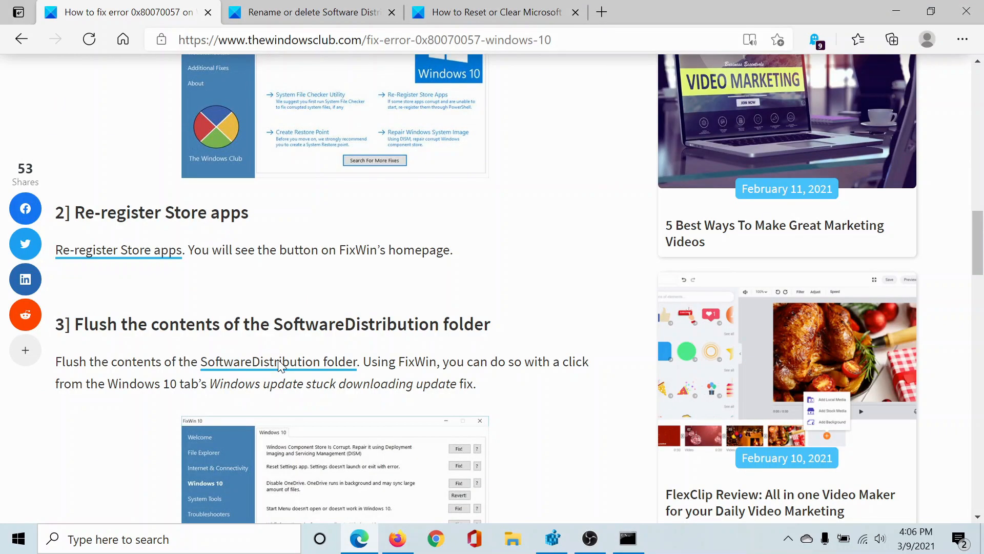
Step: Scroll through fixes 2–6, then back up to fix 4, Run Windows Update Troubleshooter
scroll("down", 3)
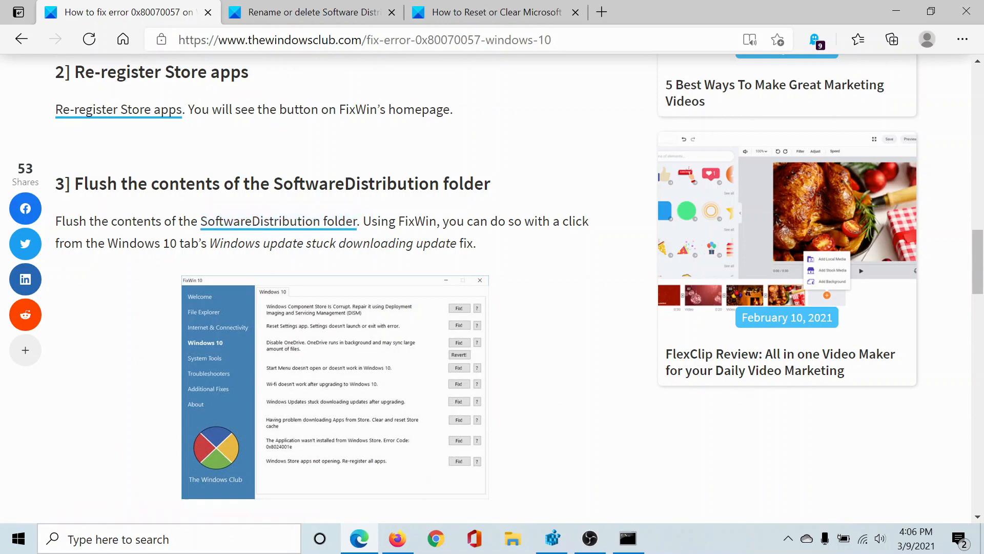
scroll("down", 3)
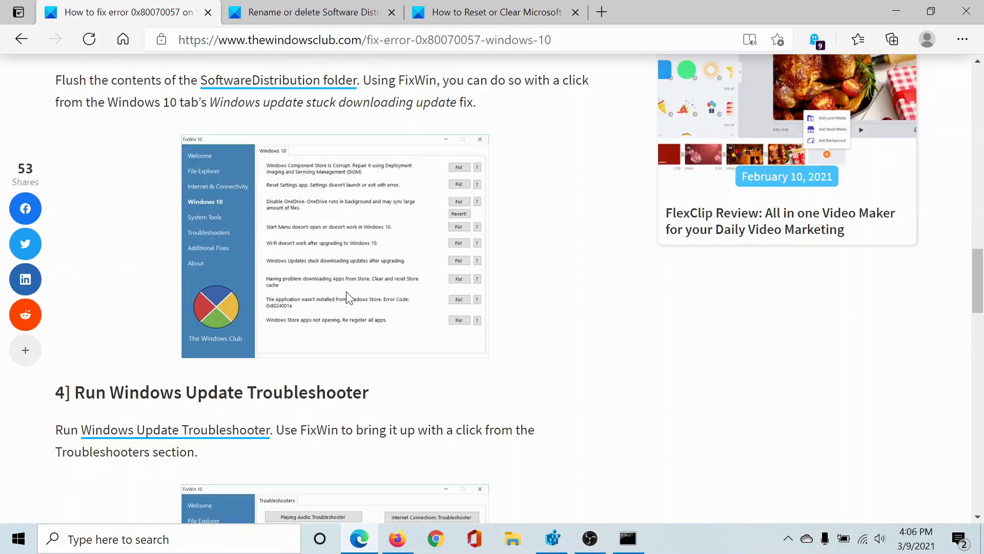
scroll("down", 3)
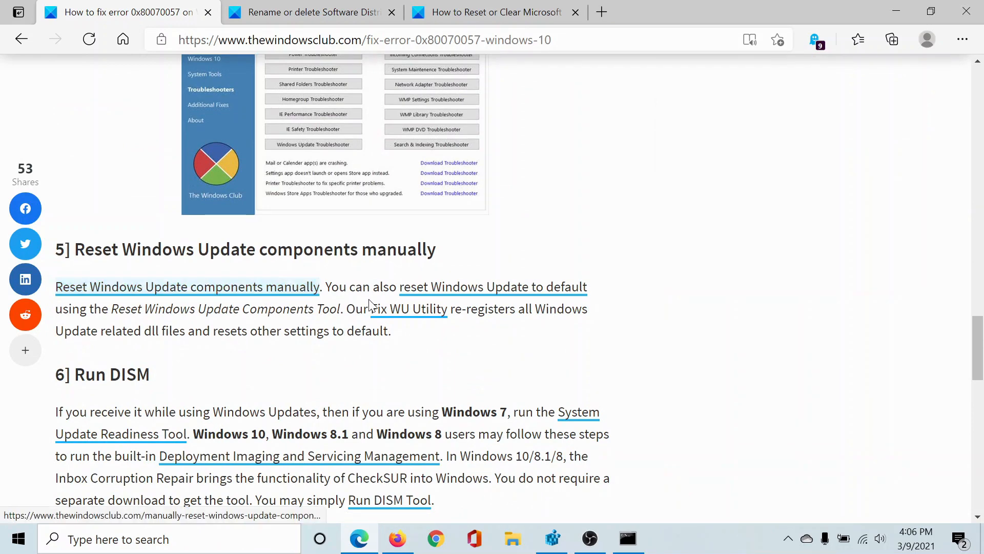
mouse_move(386, 306)
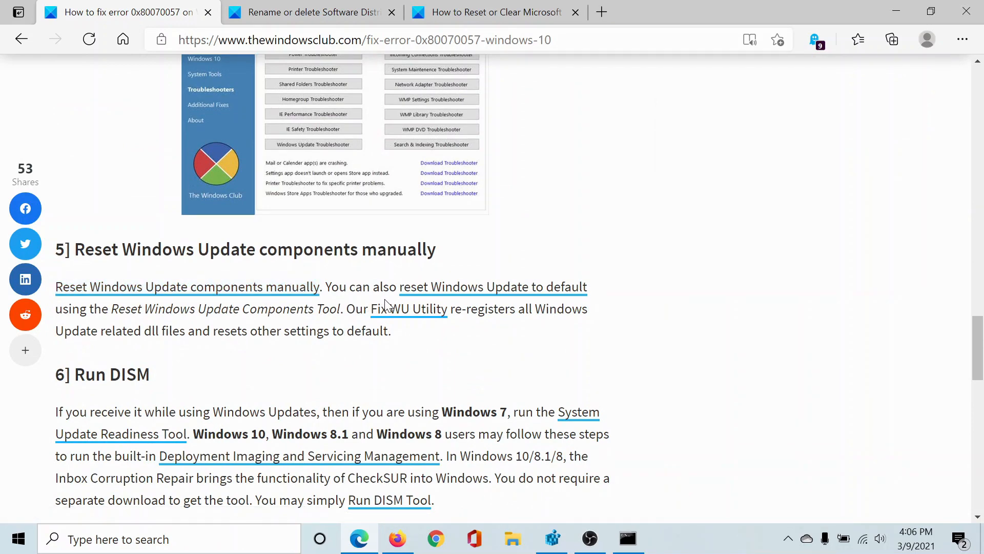
scroll("up", 3)
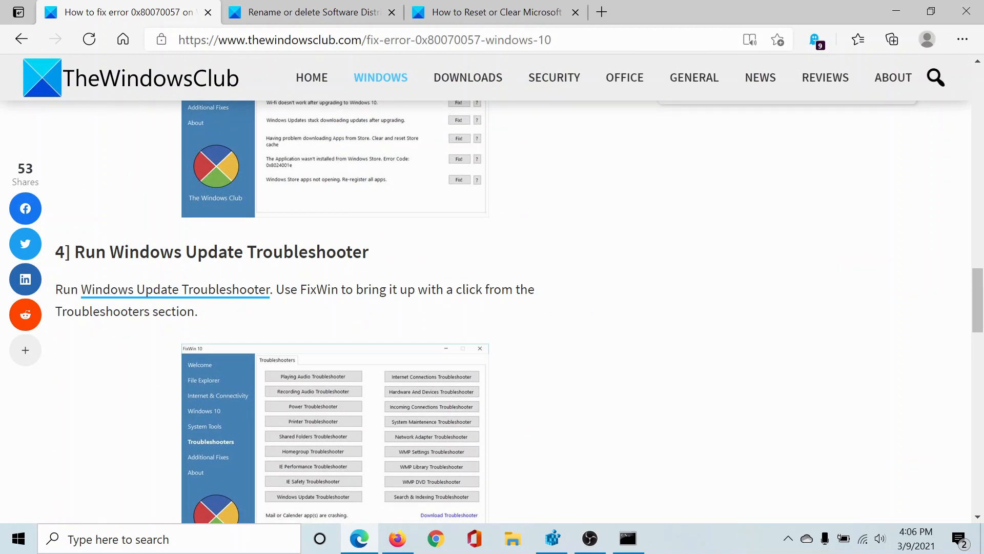
mouse_move(384, 260)
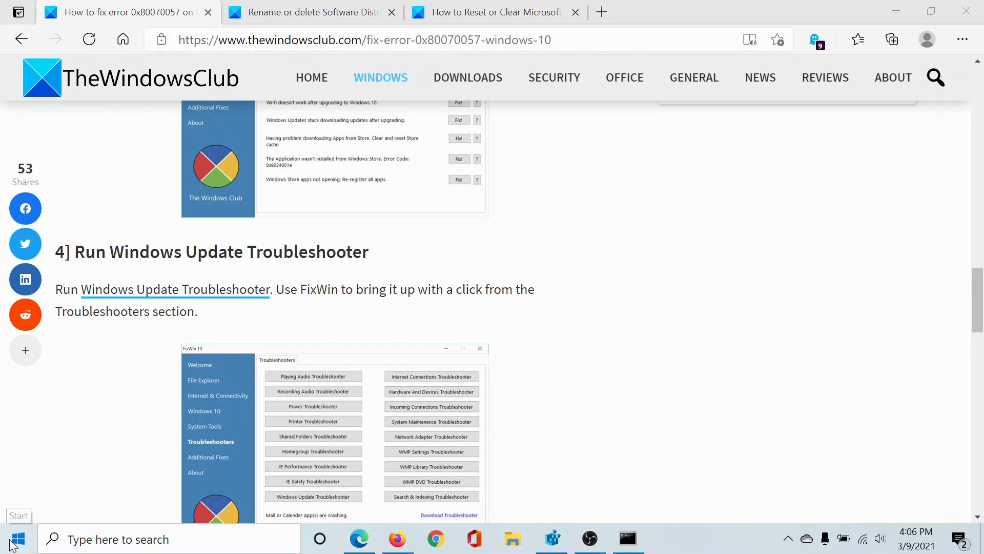
mouse_move(29, 471)
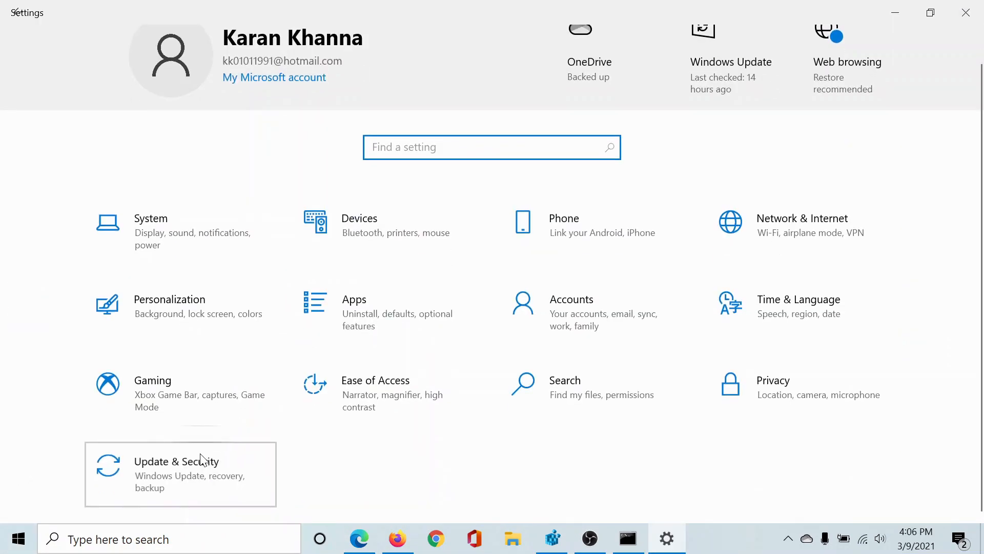
Step: Go to Update & Security > Troubleshoot > Additional troubleshooters and expand Windows Update
left_click(177, 474)
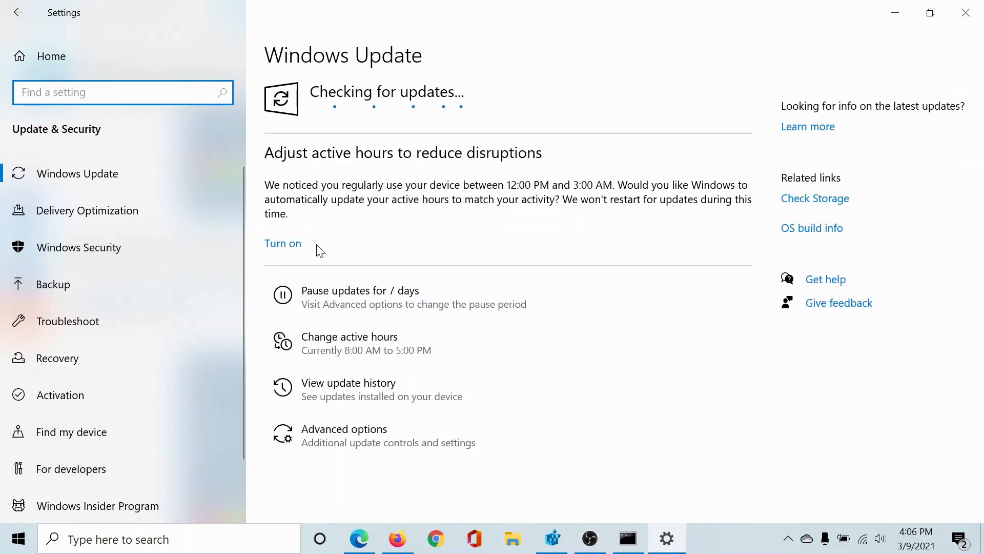
left_click(68, 321)
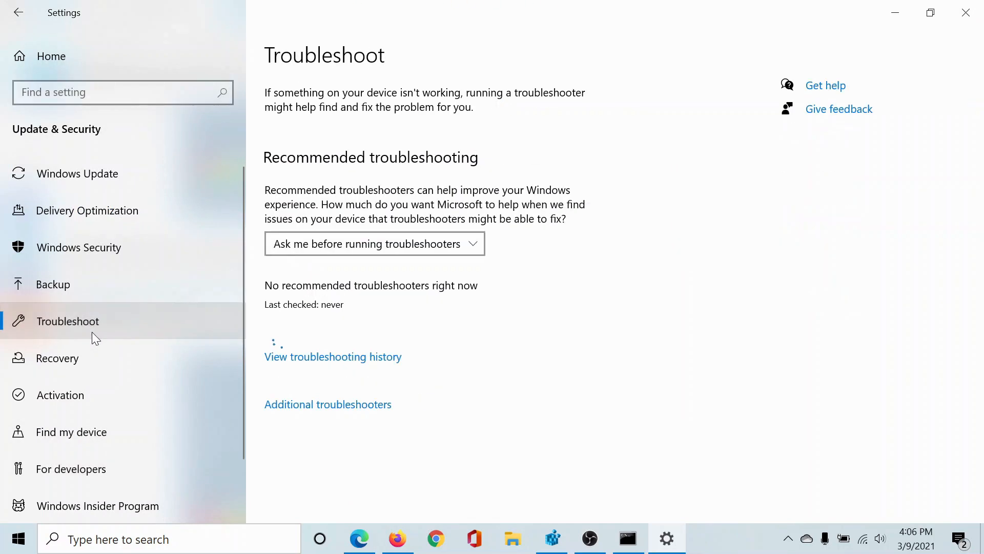
left_click(328, 403)
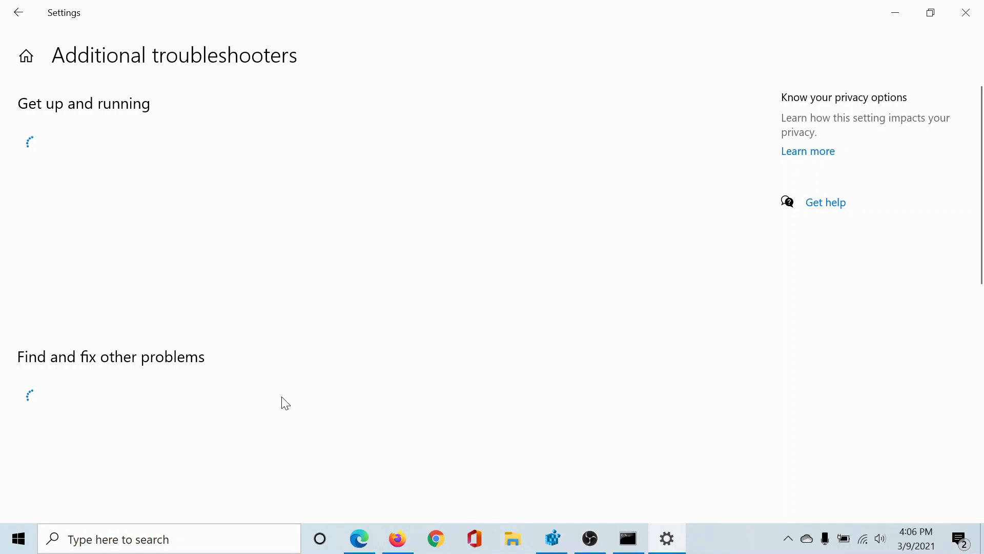
left_click(90, 295)
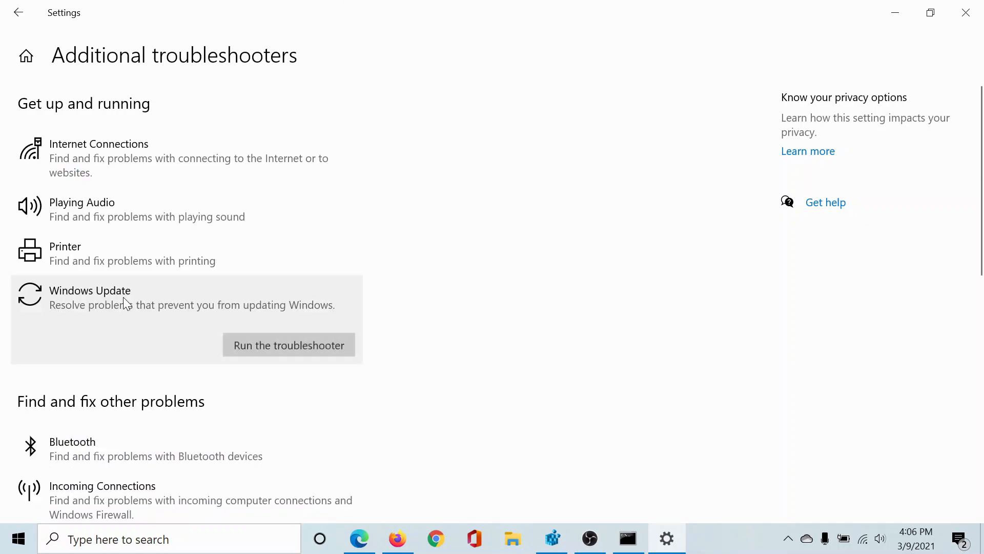
mouse_move(288, 345)
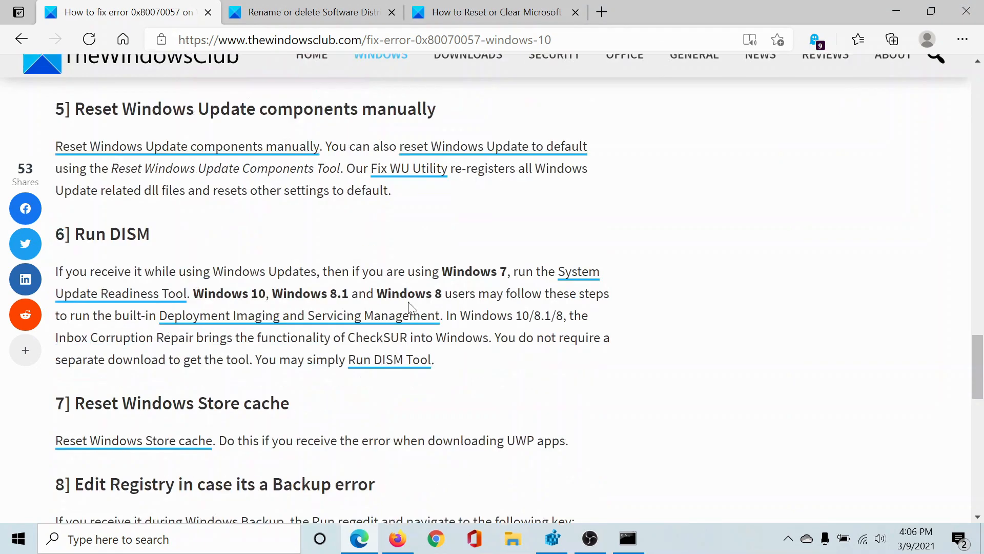
Step: Open the Run DISM Tool guide in a new tab, then scroll to section 8
scroll("up", 3)
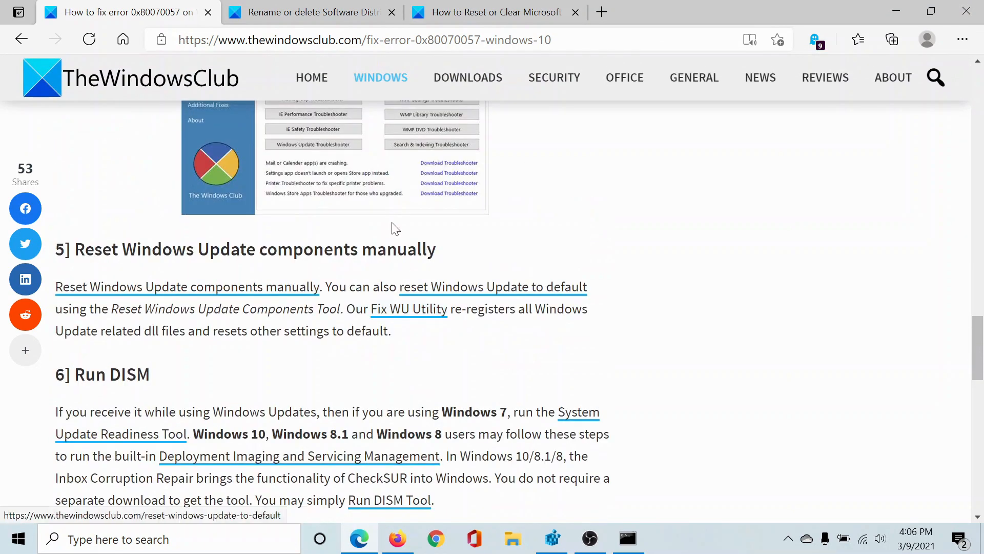
scroll("down", 3)
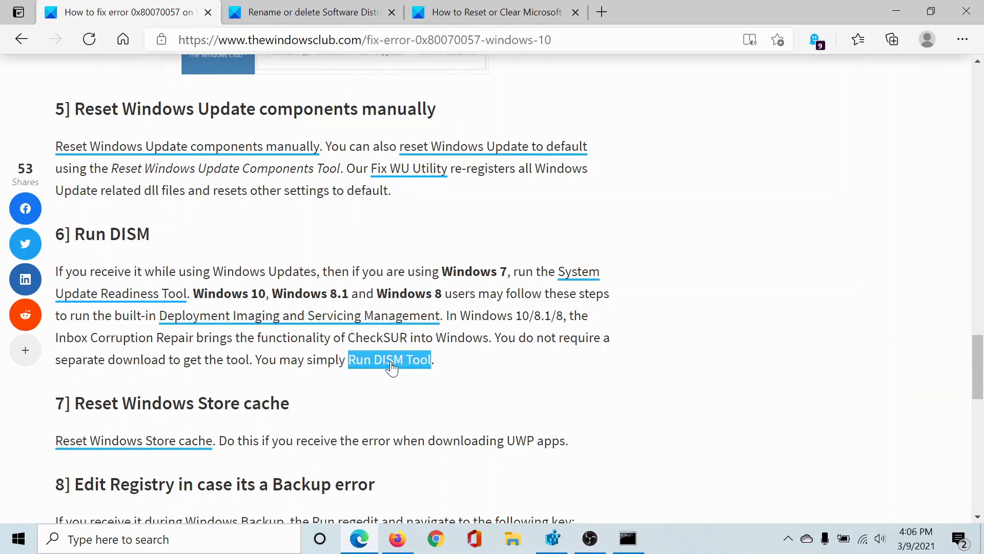
left_click(627, 539)
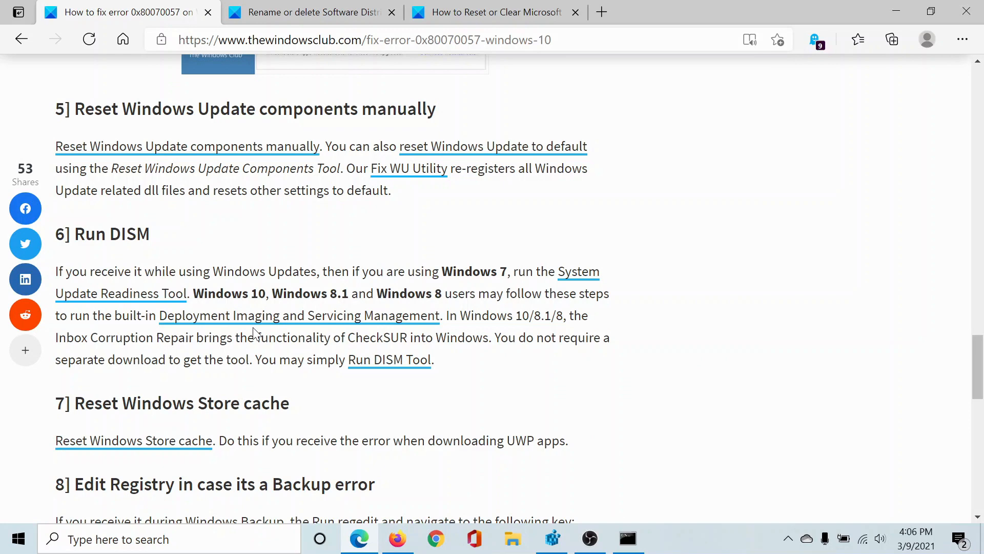
right_click(389, 360)
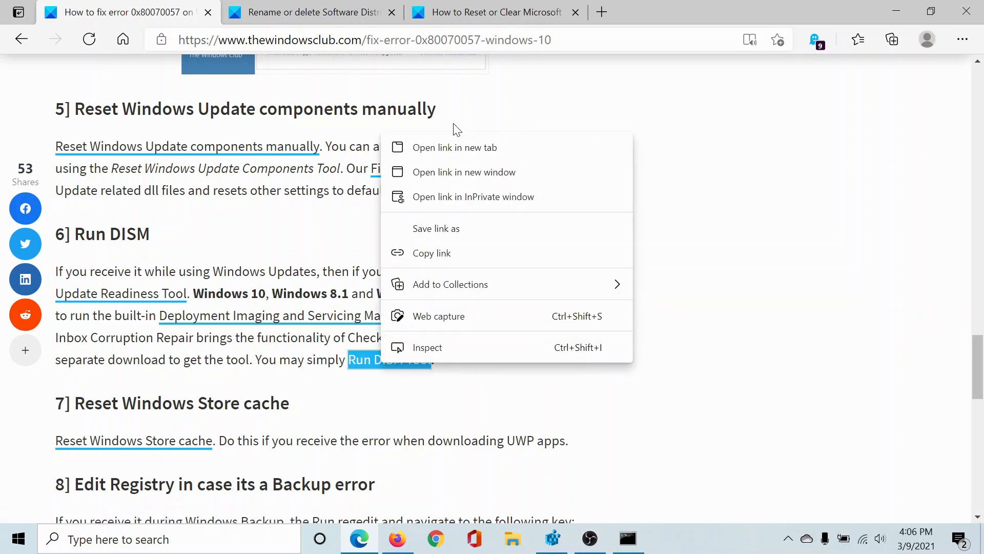
left_click(455, 148)
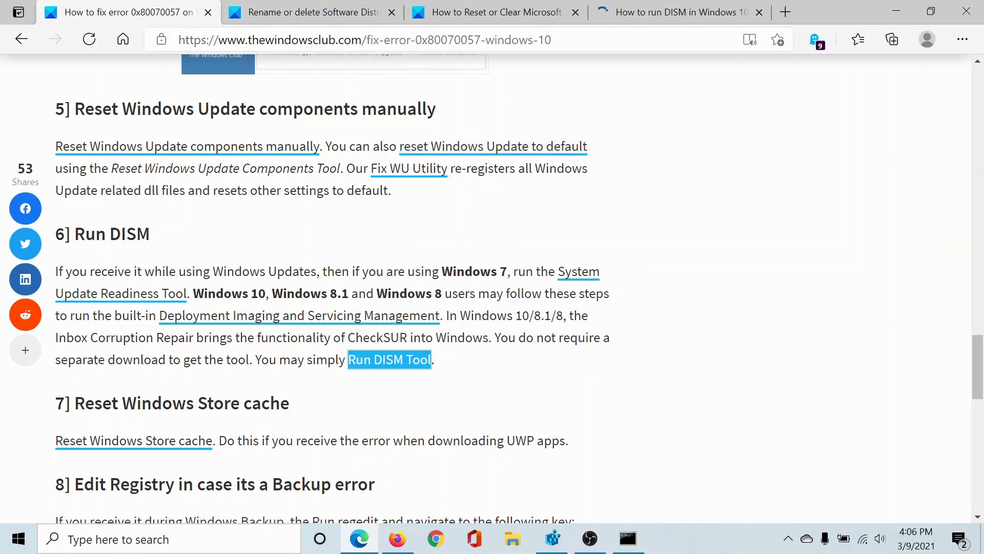
scroll("down", 3)
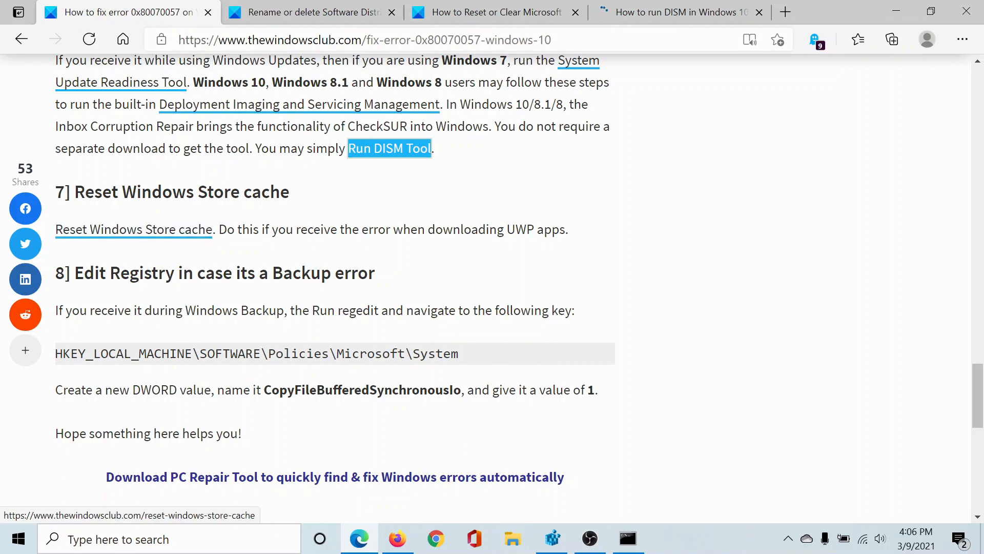
mouse_move(307, 203)
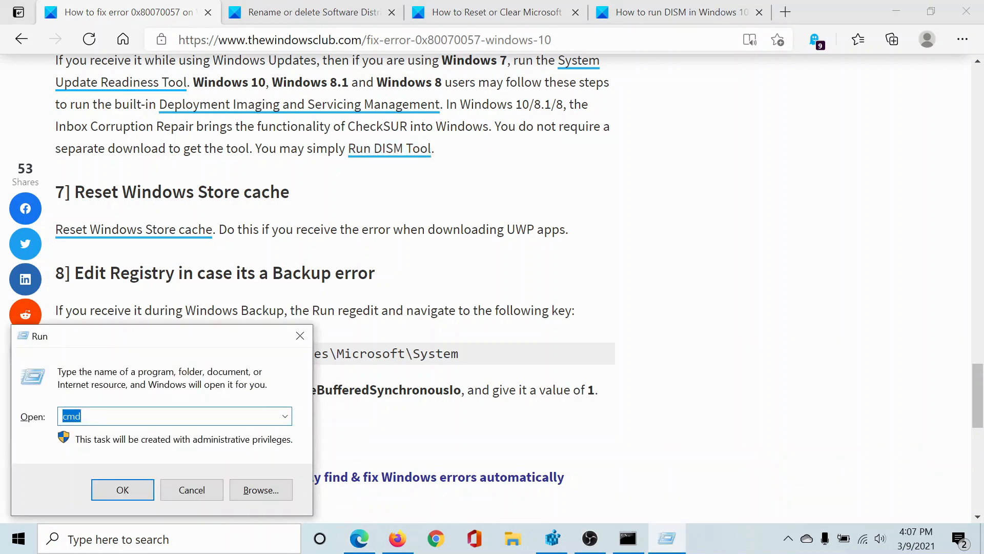
Step: Run wsreset to clear the Store cache and close its blank window
type("ws")
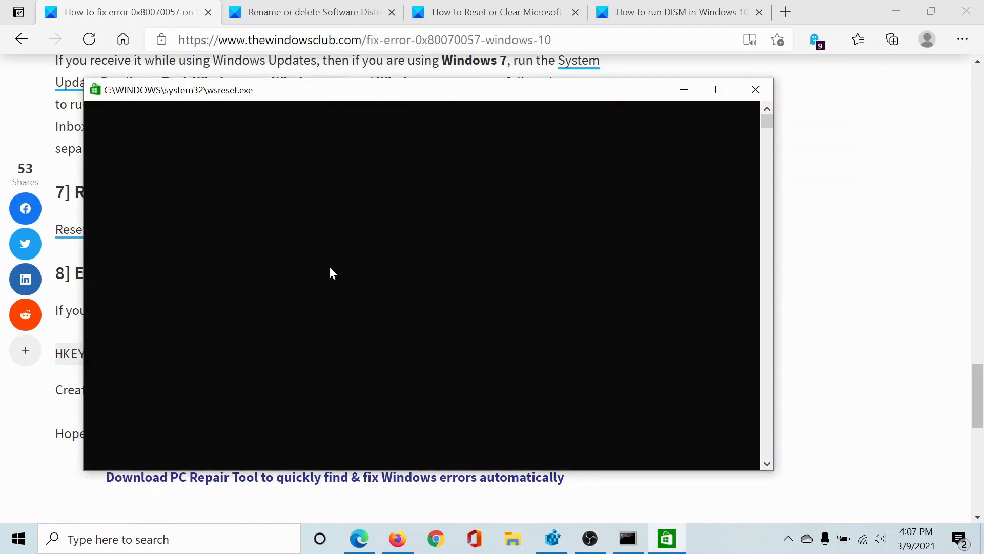
mouse_move(752, 105)
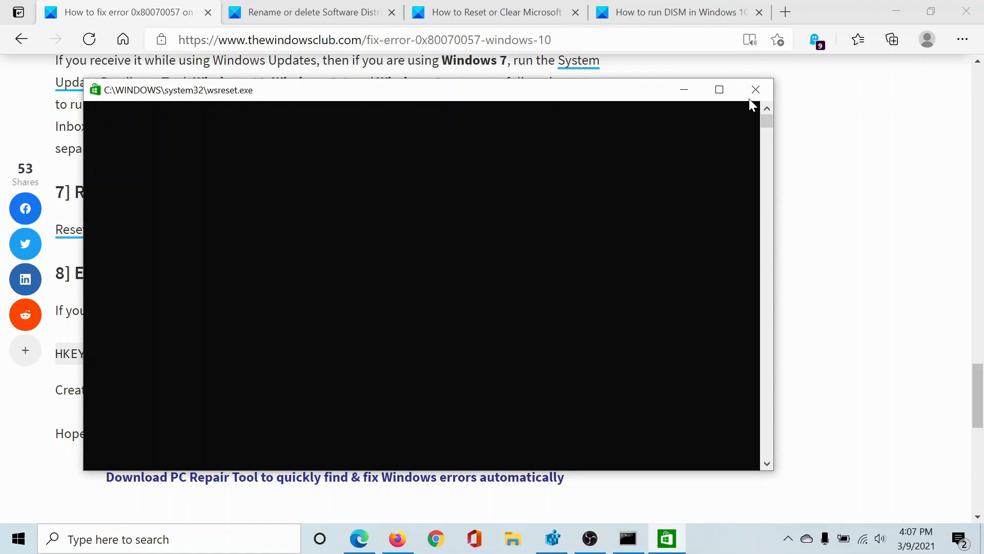
left_click(756, 89)
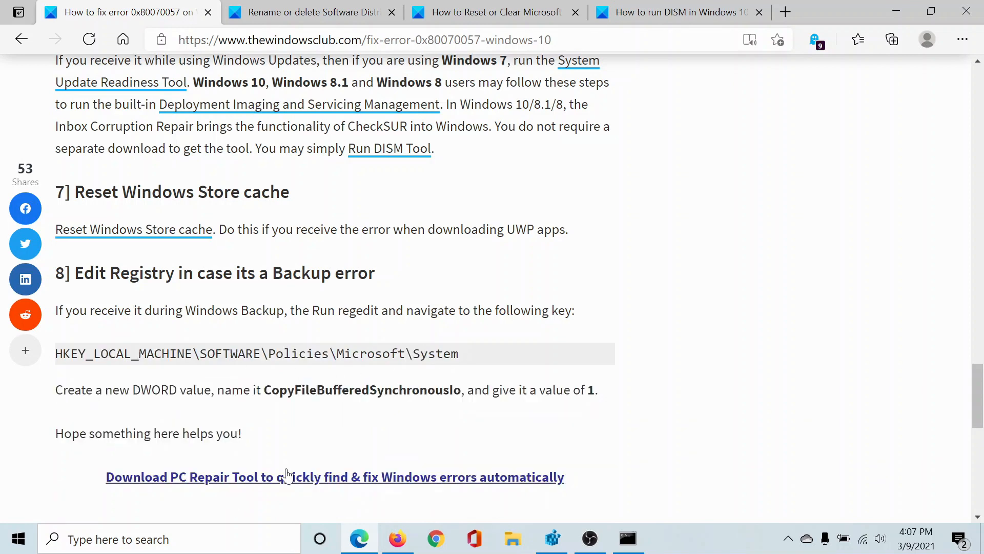
mouse_move(286, 476)
type("r")
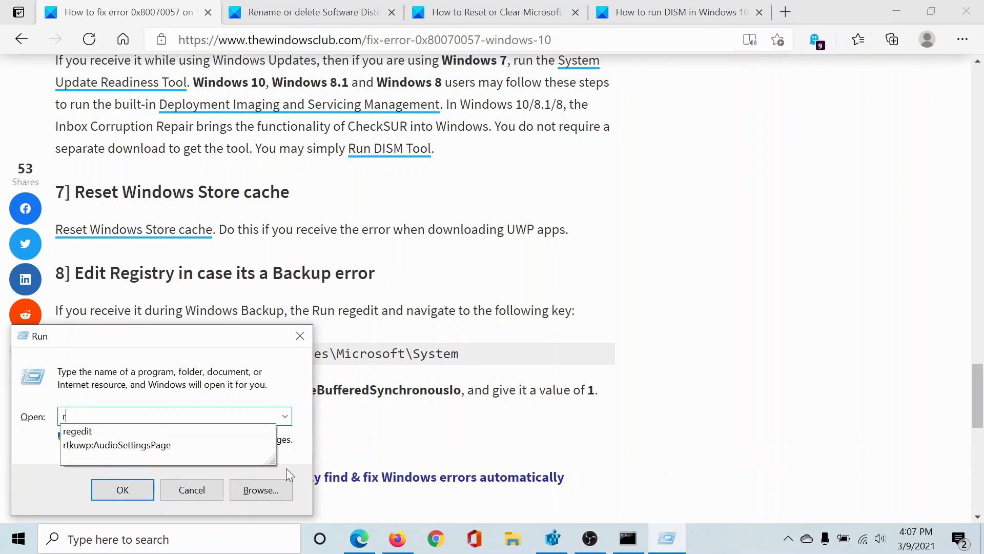
Step: Choose regedit from the Run suggestions and launch Registry Editor
left_click(77, 430)
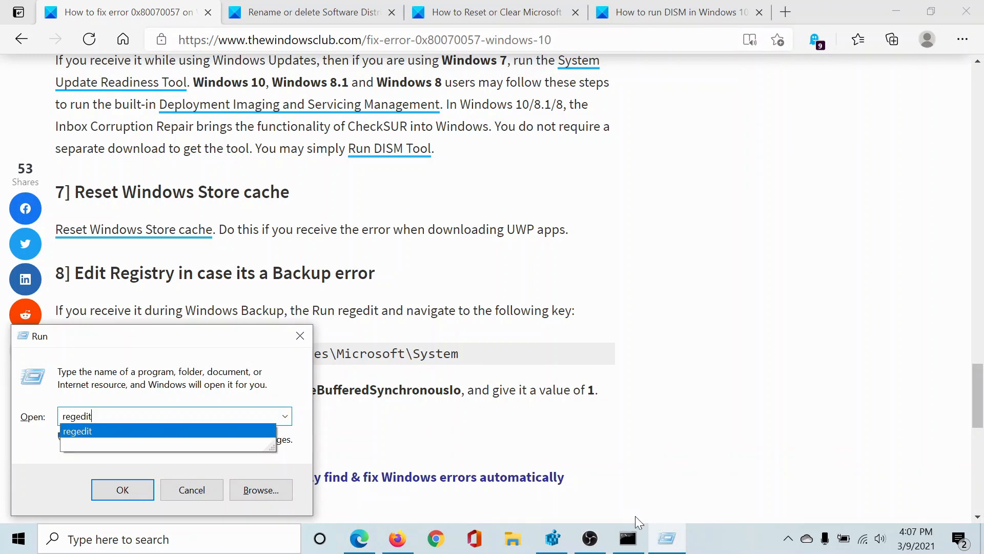
left_click(123, 490)
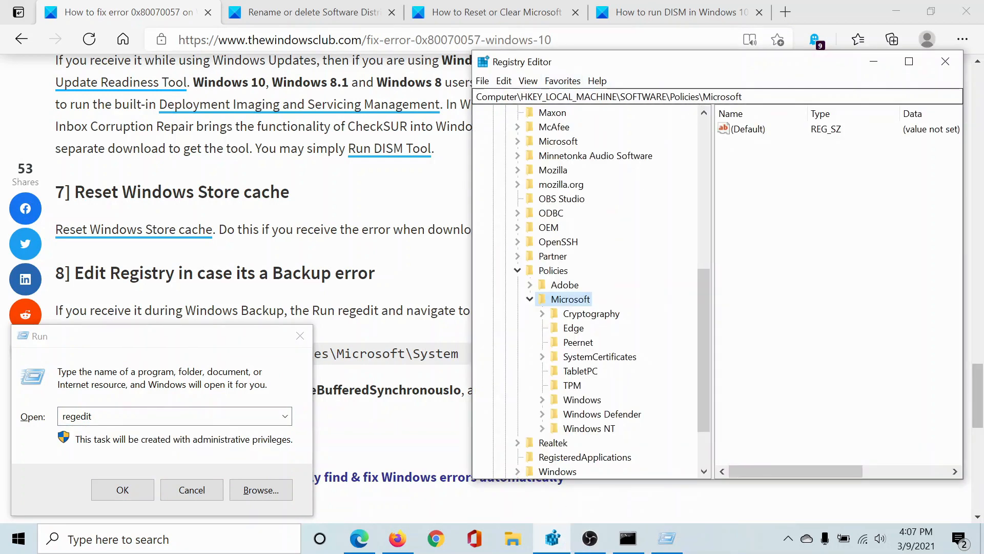
mouse_move(531, 171)
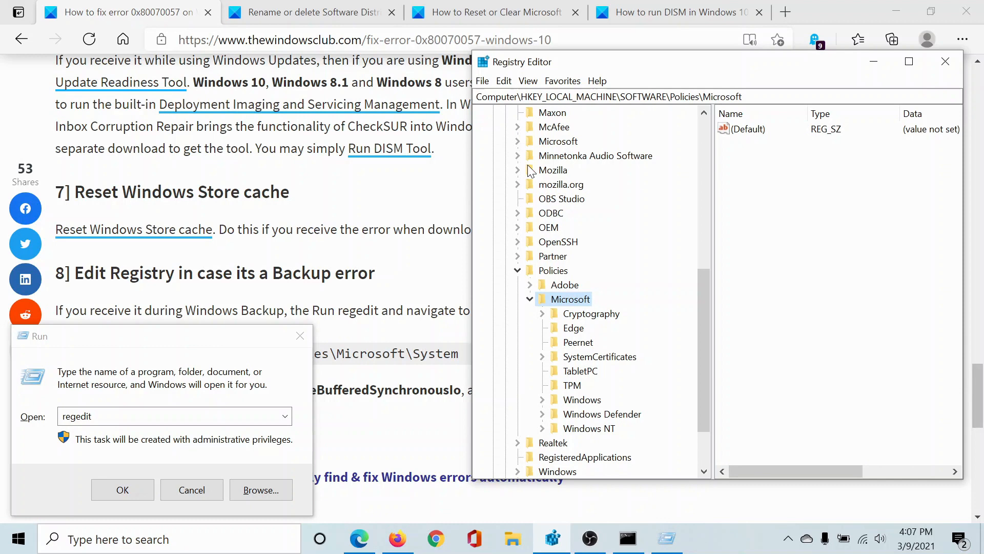
Step: Add a new key named System under HKEY_LOCAL_MACHINE\SOFTWARE\Policies\Microsoft
right_click(571, 299)
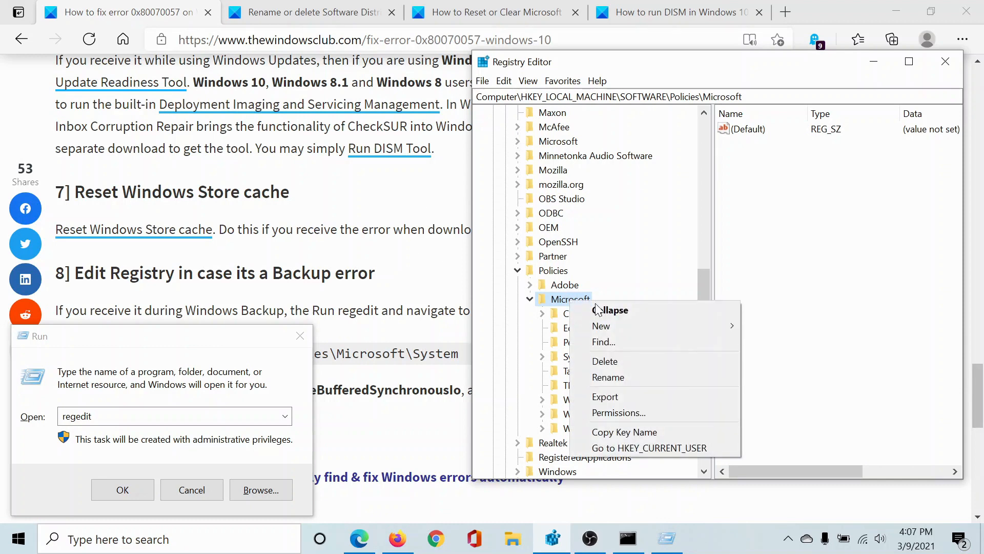
left_click(601, 326)
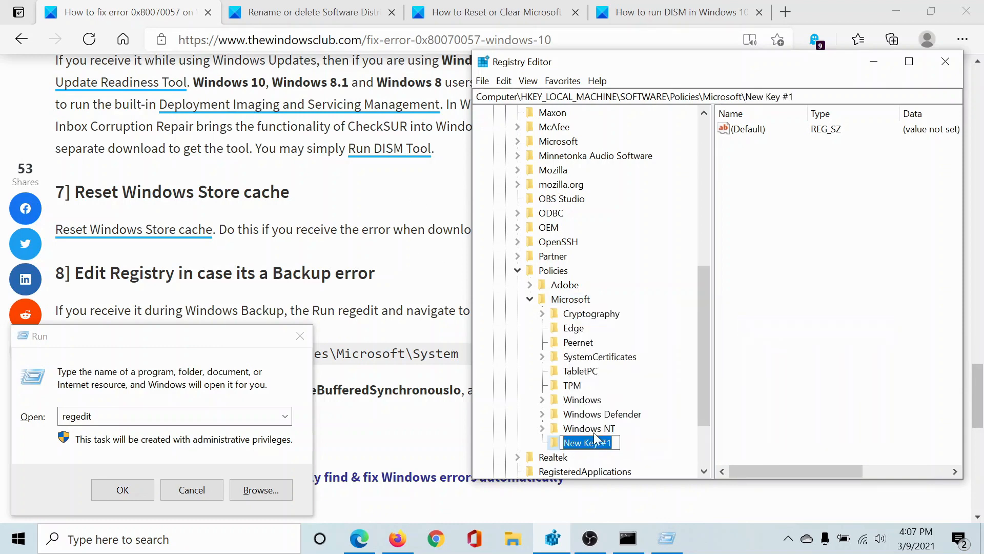
type("Sys")
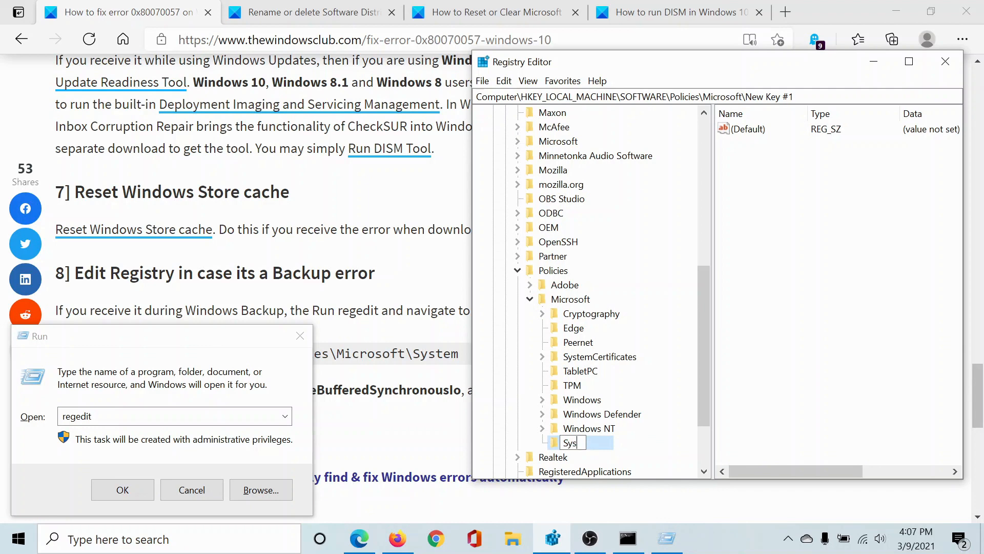
key("Return")
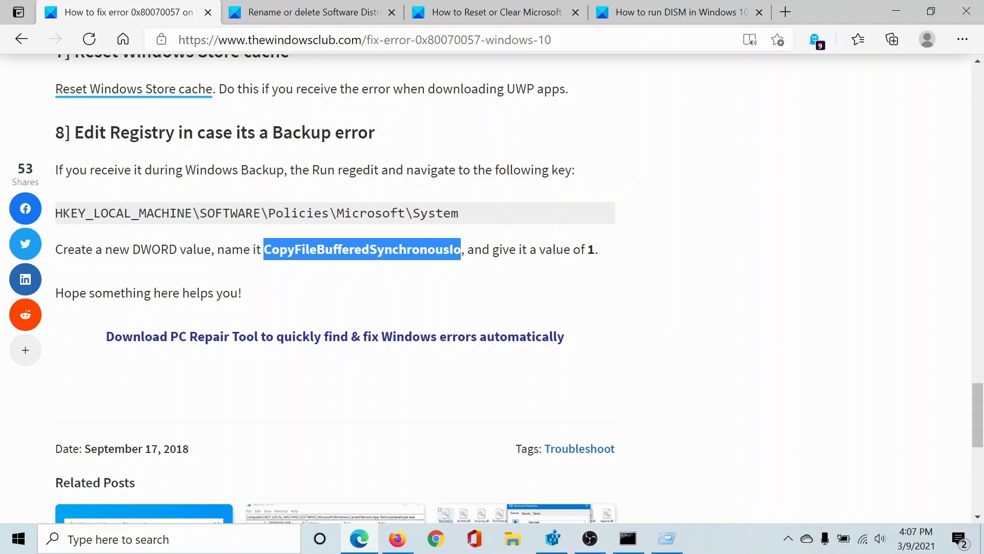
mouse_move(361, 291)
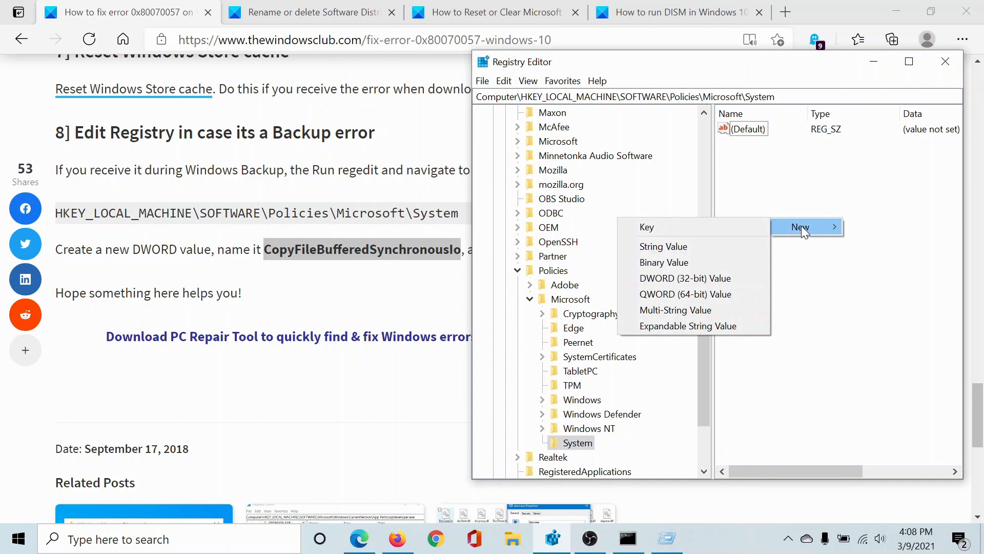
Step: Add a DWORD (32-bit) value named CopyFileBufferedSynchronousIo to the System key
left_click(685, 278)
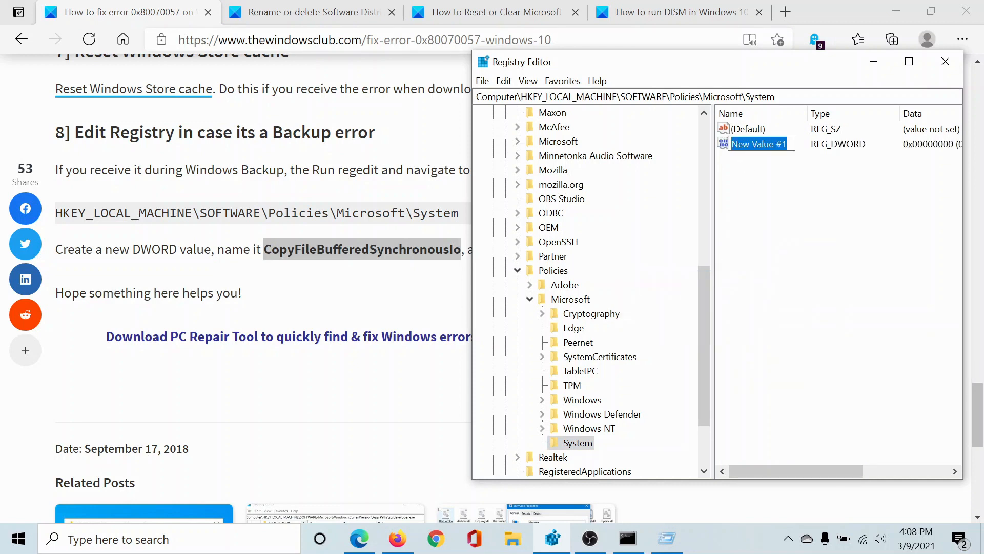
type("CopyFileBufferedSynchronouslo")
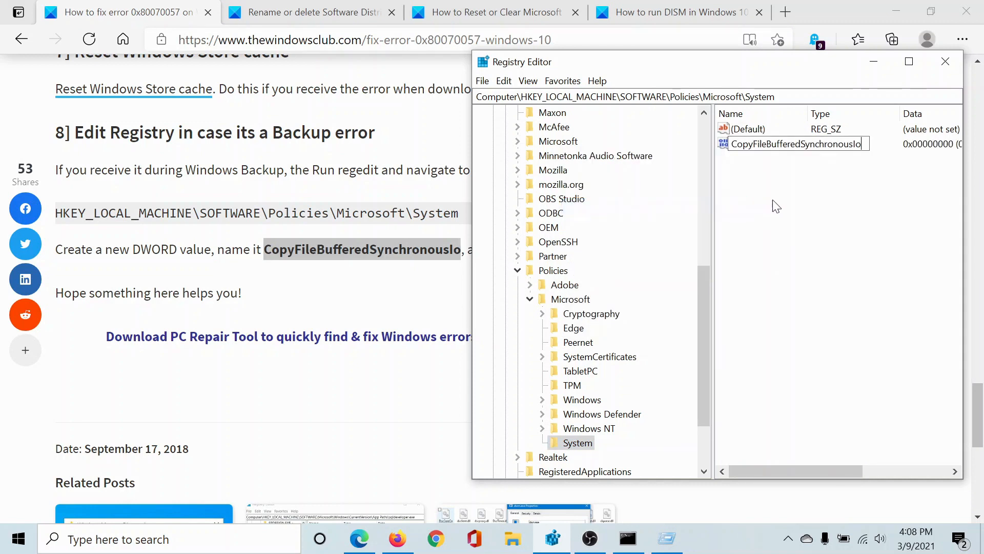
left_click(945, 61)
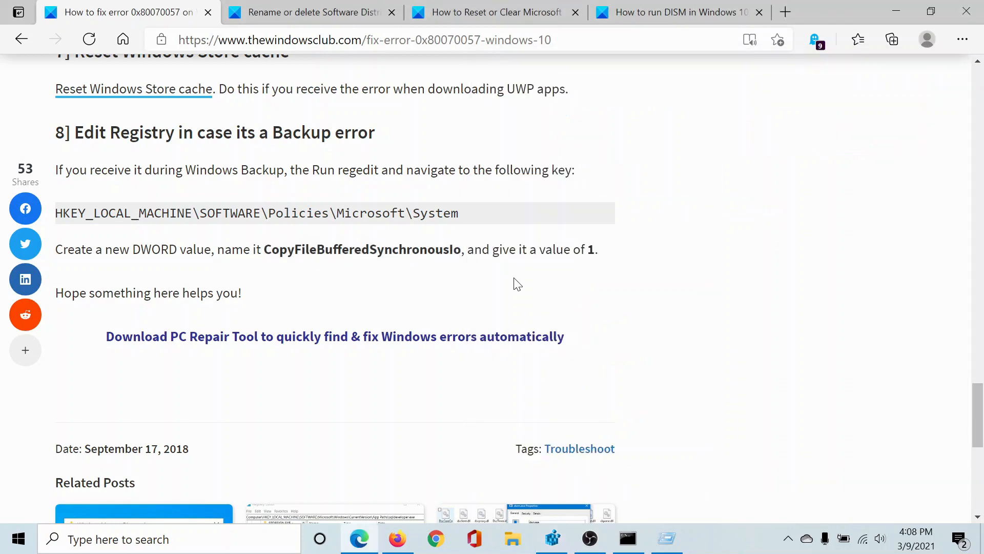
Step: Set CopyFileBufferedSynchronousIo's value data to 1, then scroll the article to the top
double_click(591, 250)
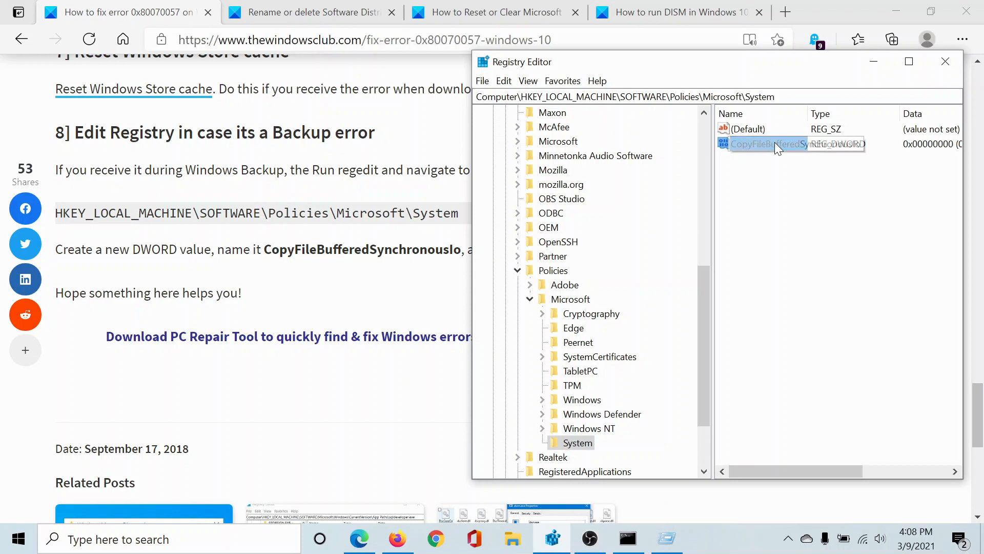
double_click(772, 144)
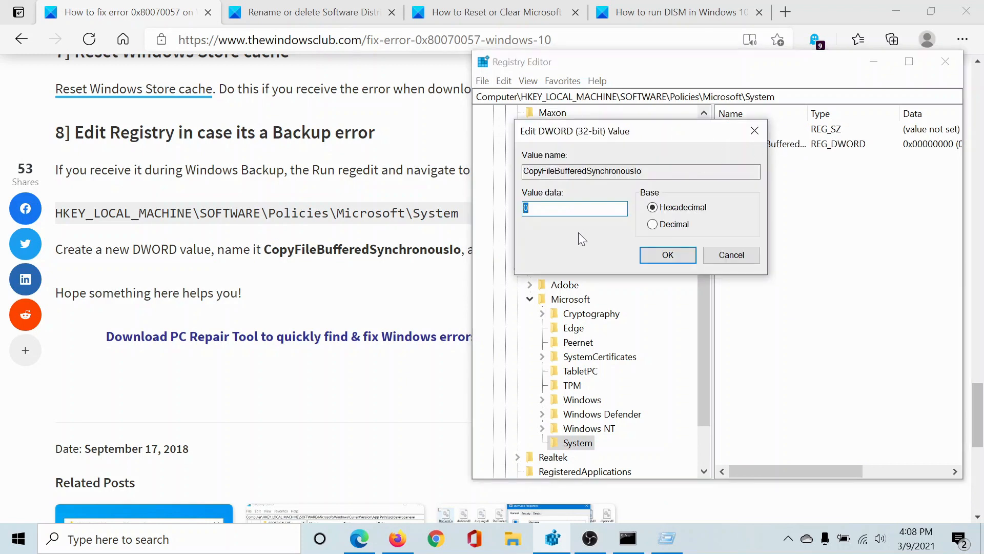
type("1")
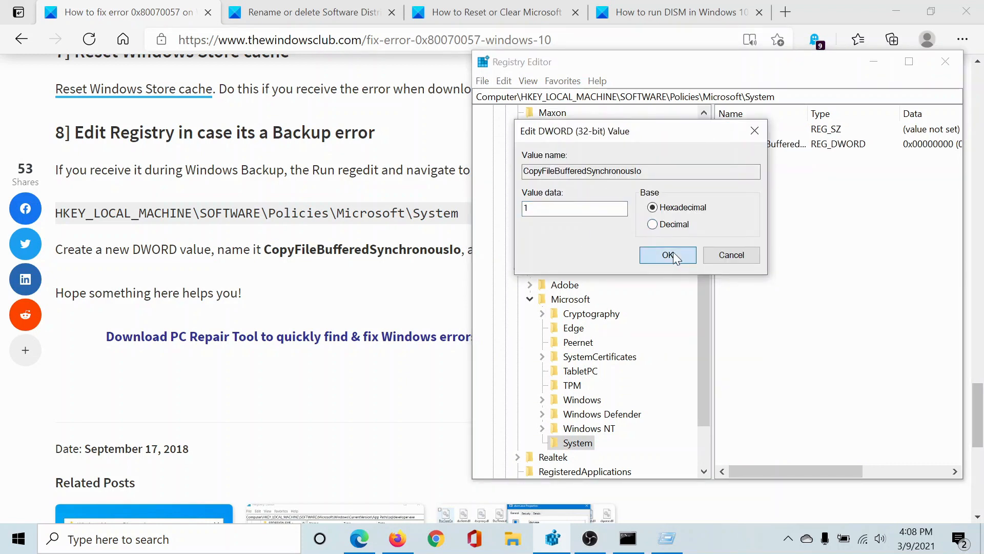
left_click(668, 255)
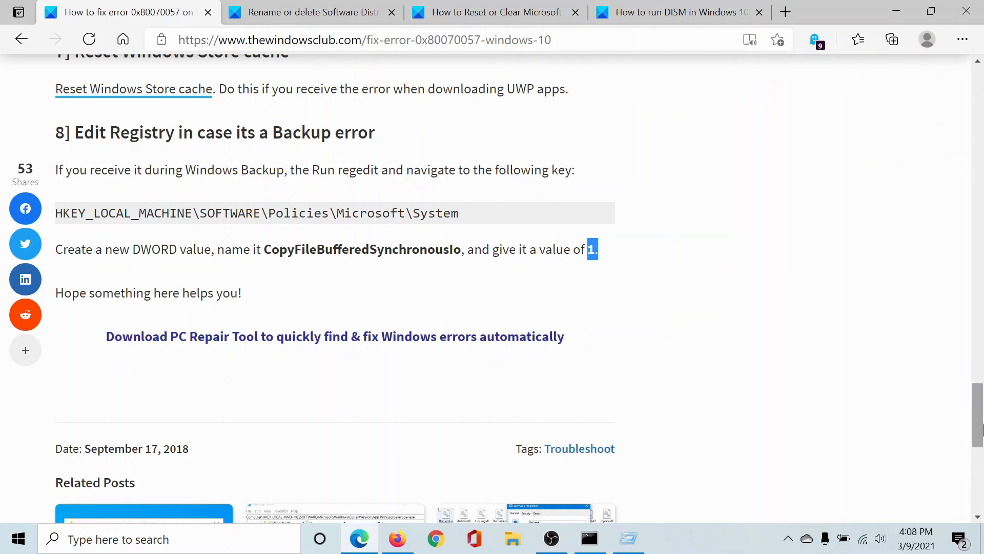
scroll("up", 3)
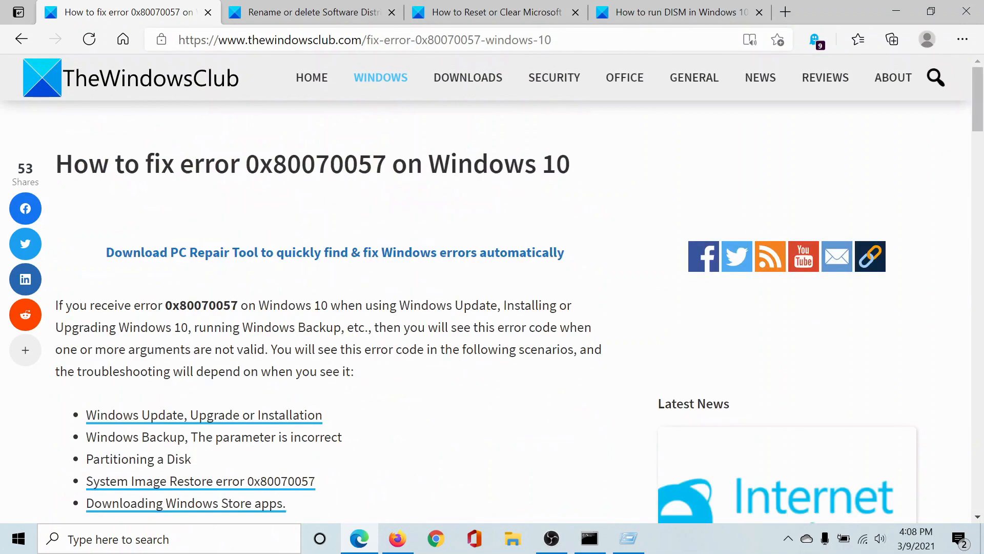